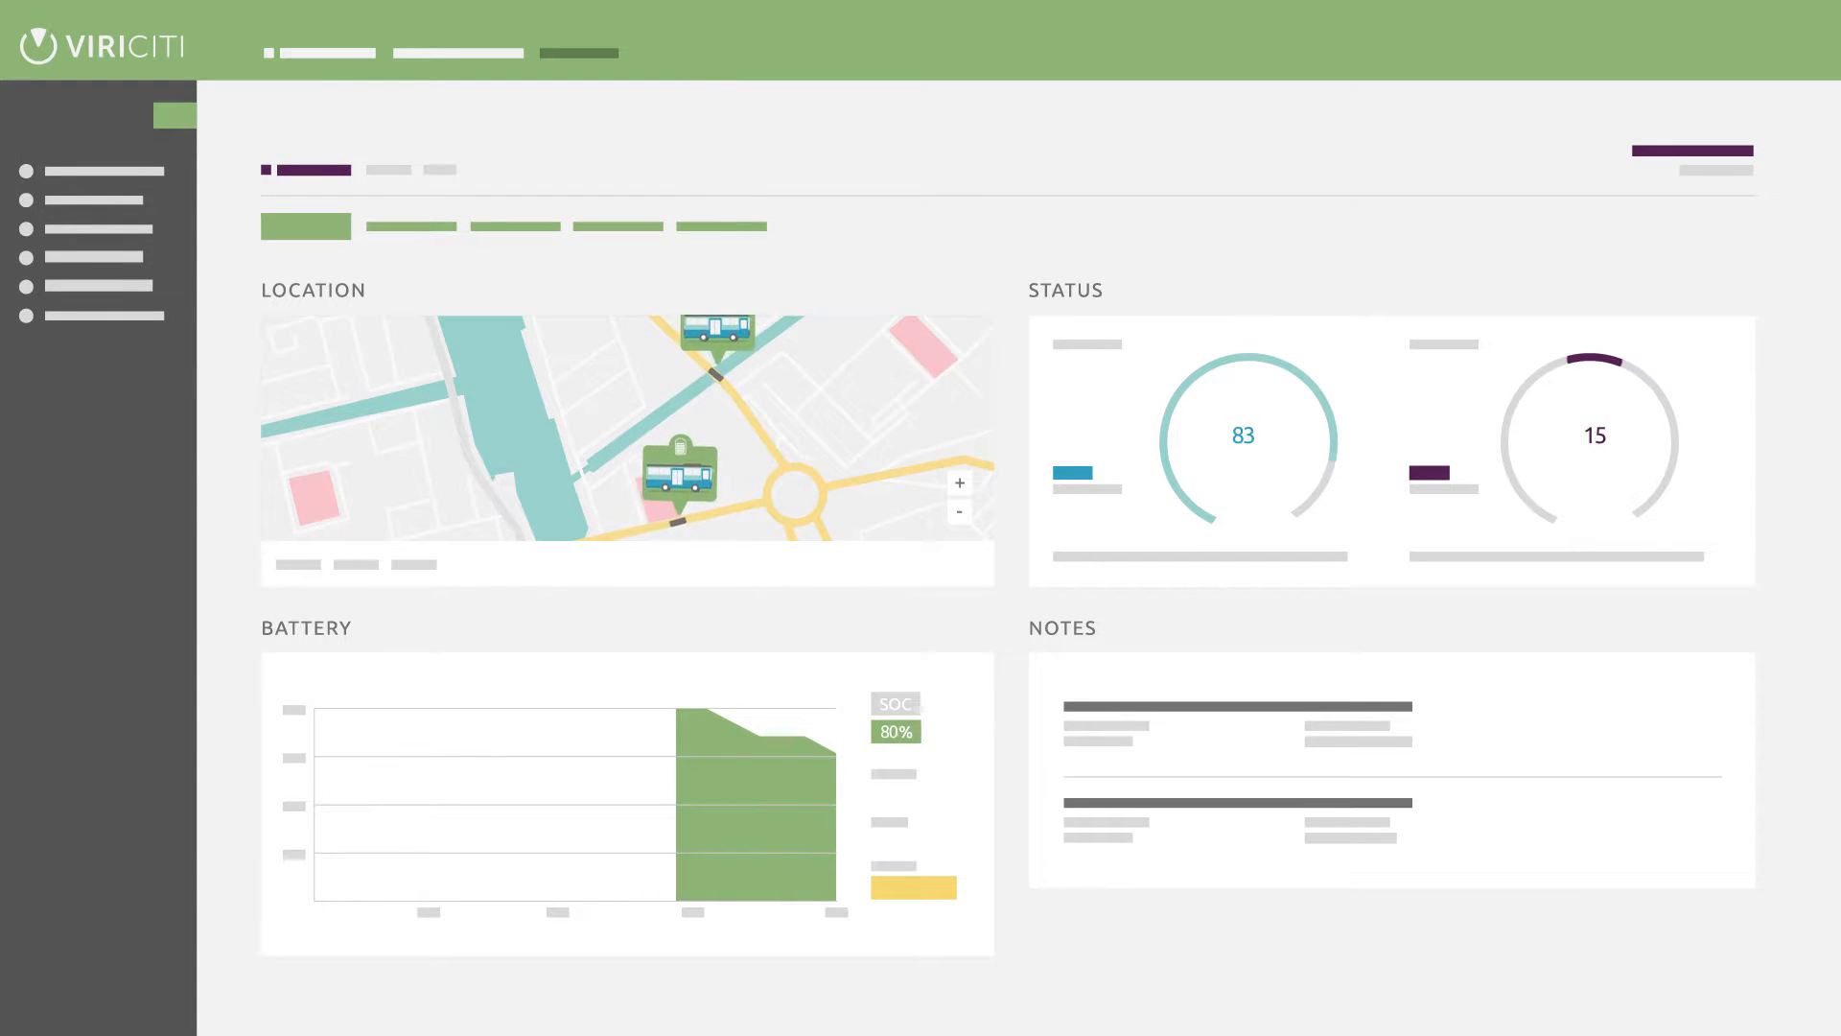
- Open the fleet overview dashboard showing errors, warnings, fleet map and distance driven
click(923, 213)
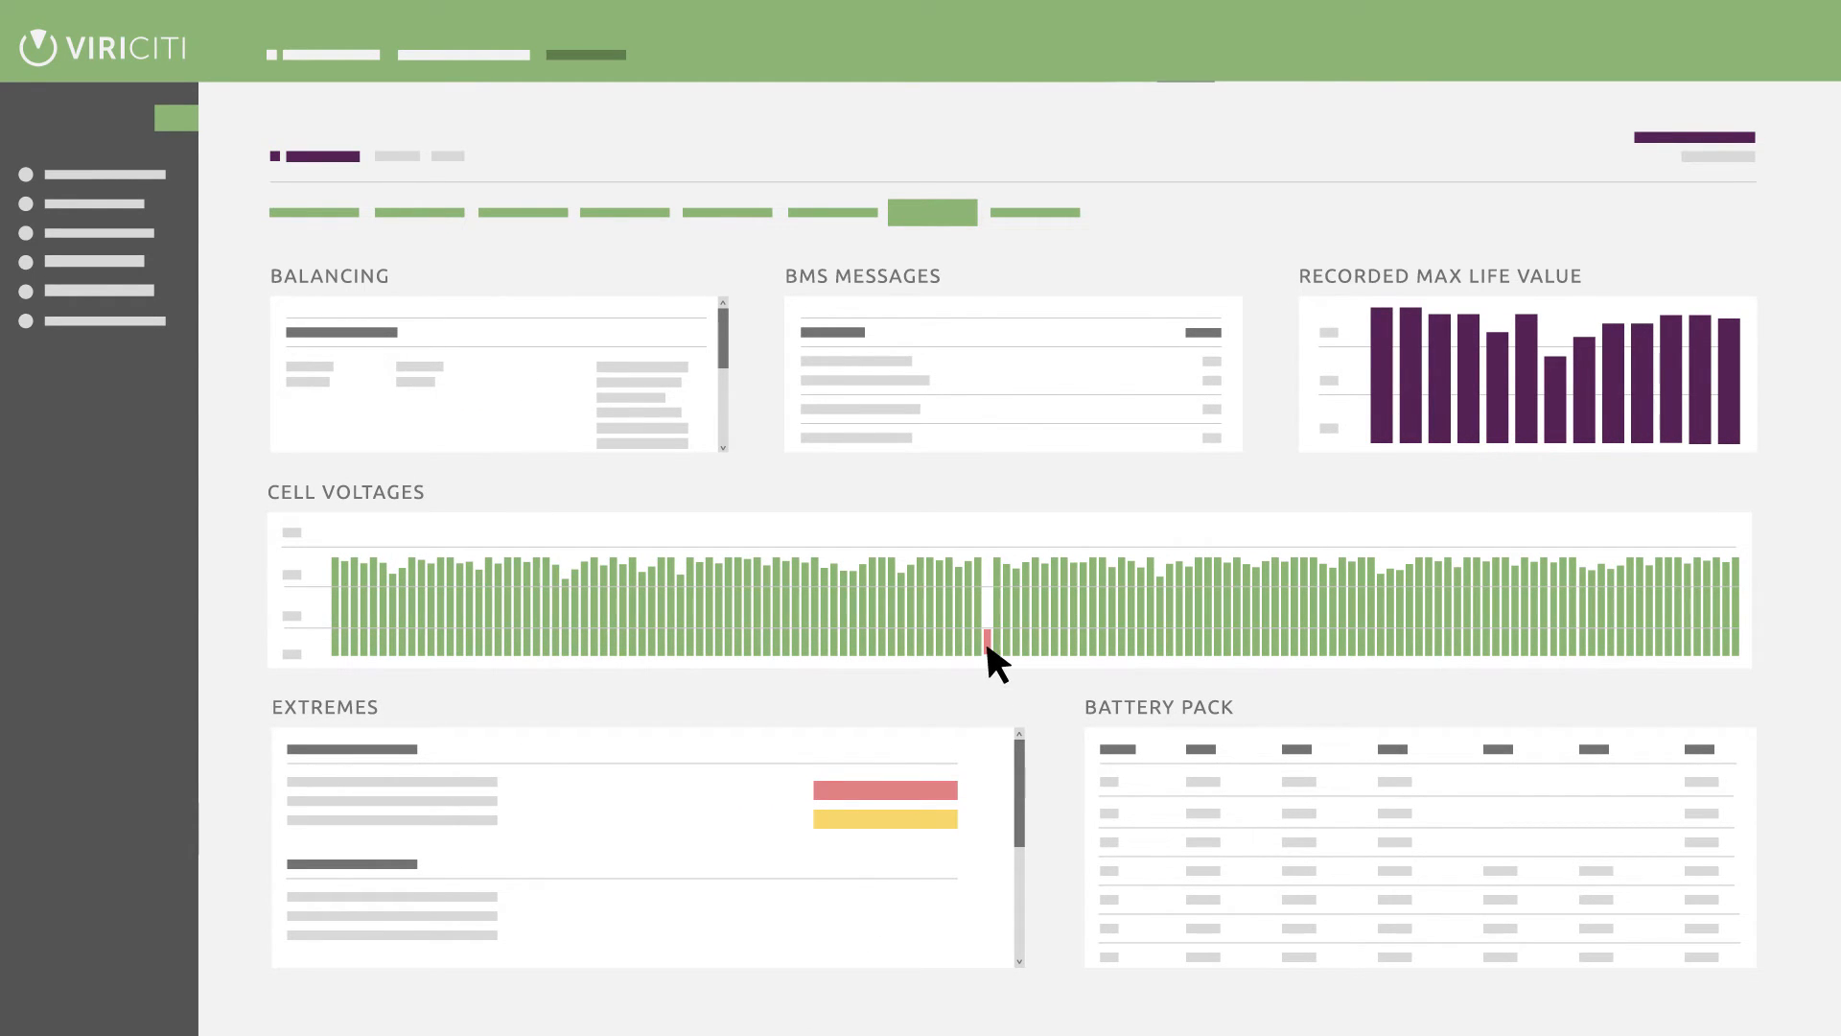
click(94, 176)
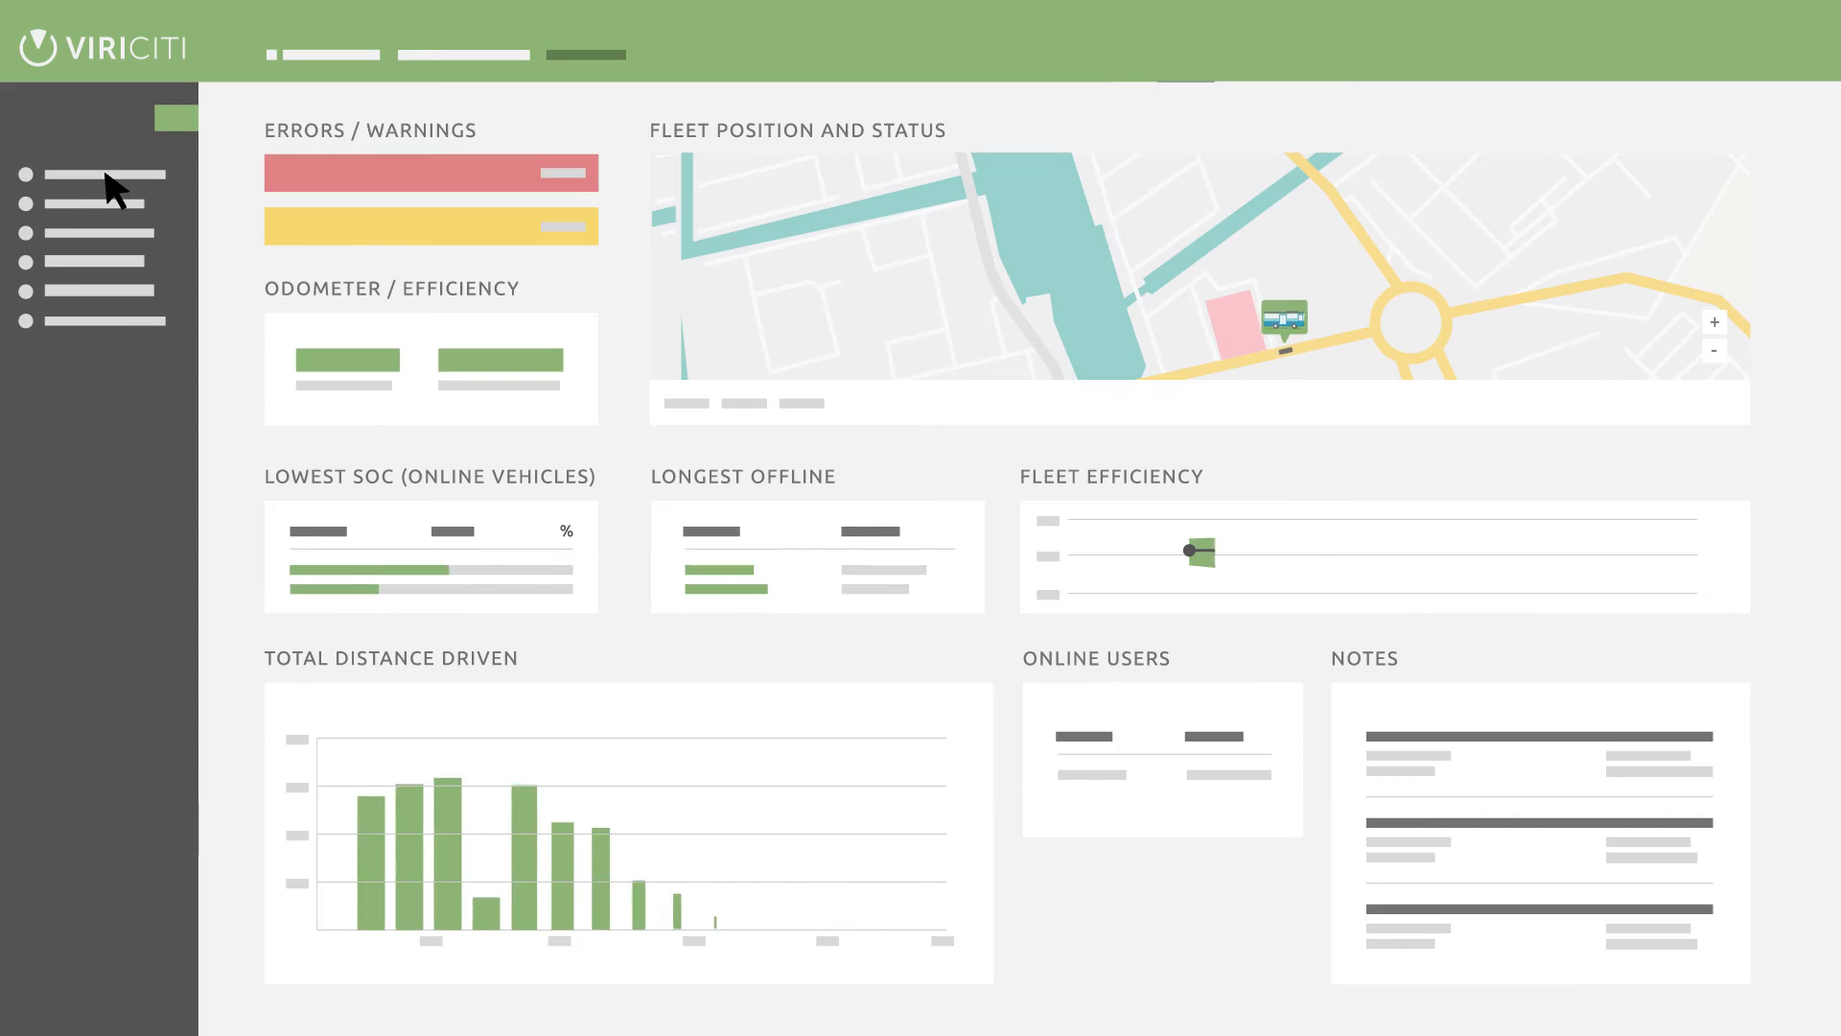